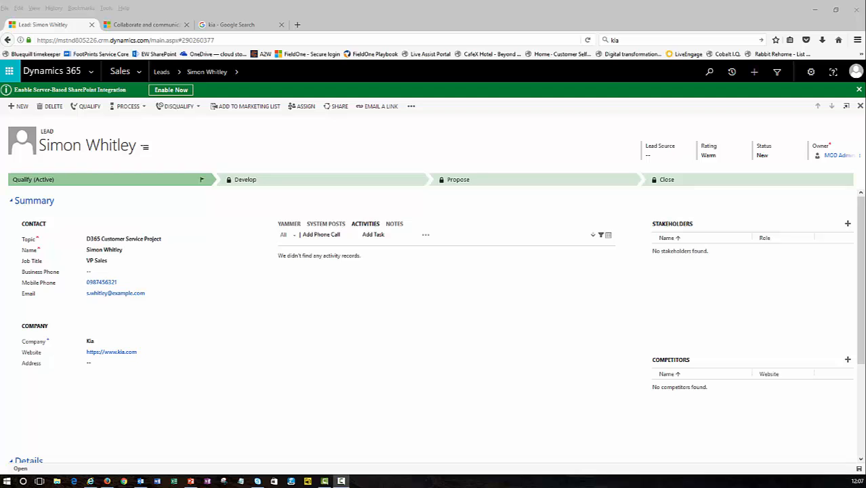
{"action": "mouse_move", "coordinate": [141, 168]}
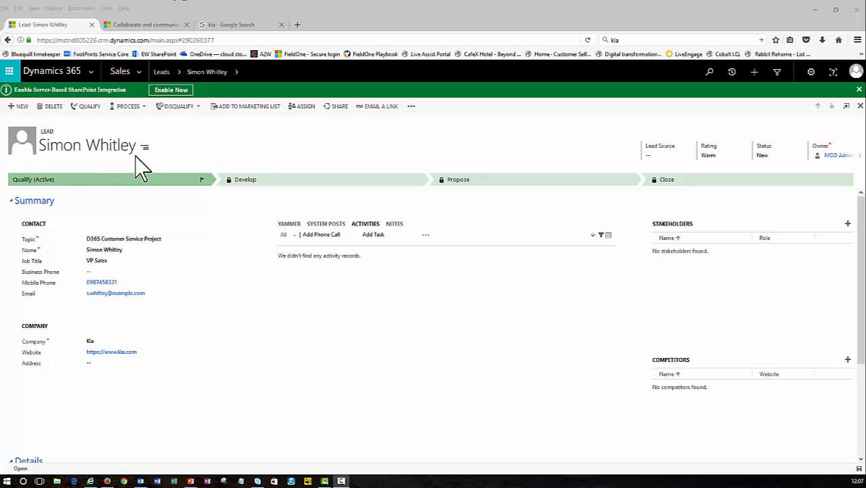
{"action": "mouse_move", "coordinate": [347, 241]}
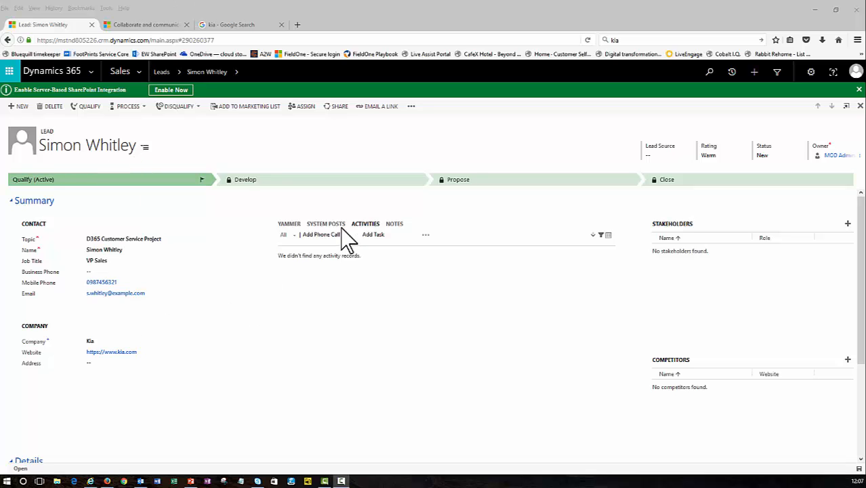
{"action": "mouse_move", "coordinate": [381, 211]}
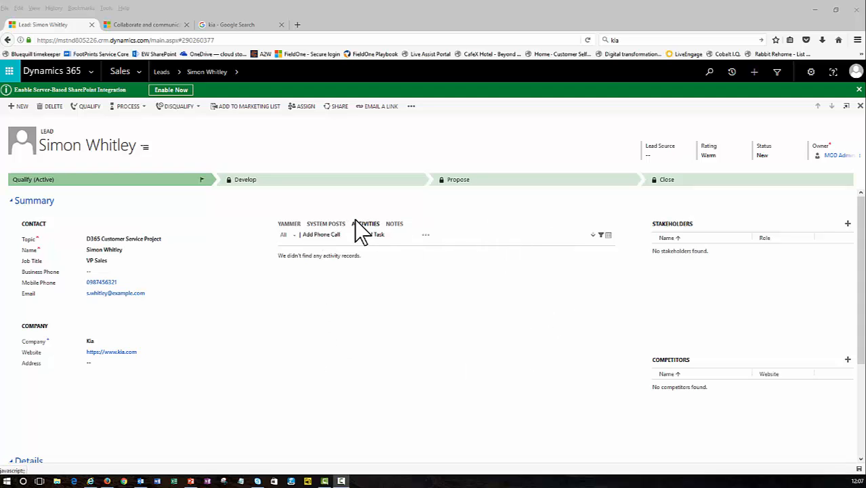
{"action": "mouse_move", "coordinate": [396, 228]}
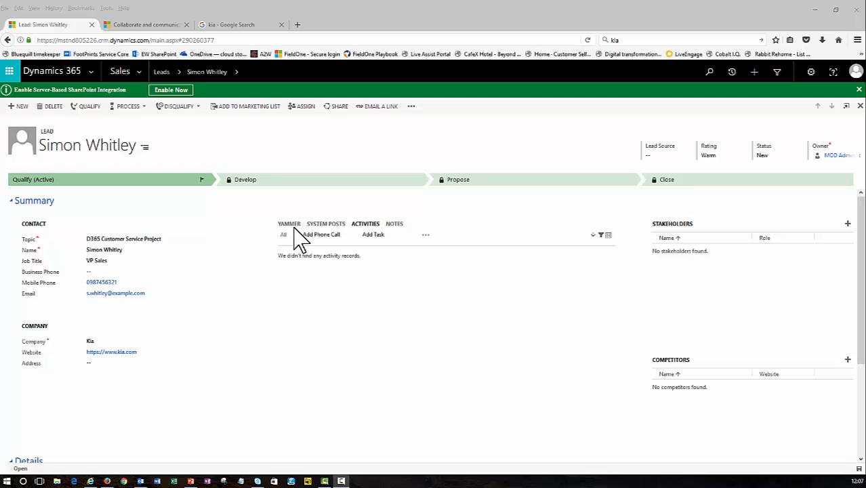
{"action": "left_click", "coordinate": [289, 223]}
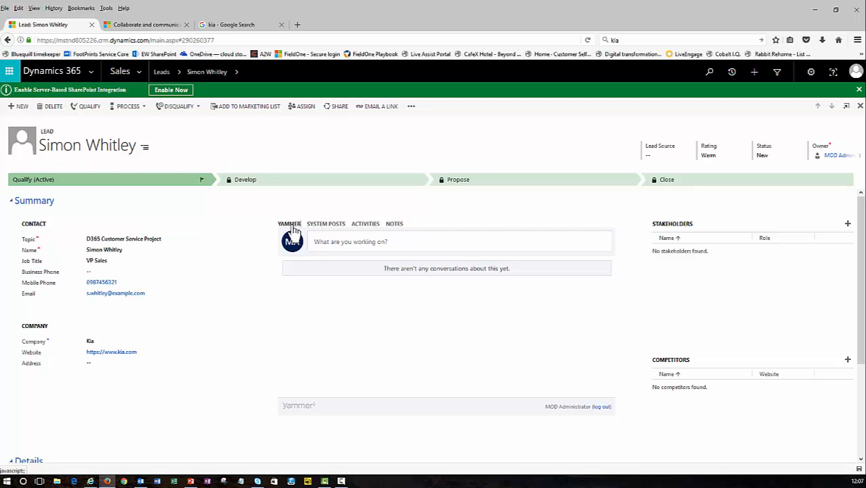
- Post 'Got a great lead in for Kia!' to the Sales Opportunities group from the lead's feed
{"action": "left_click", "coordinate": [459, 241]}
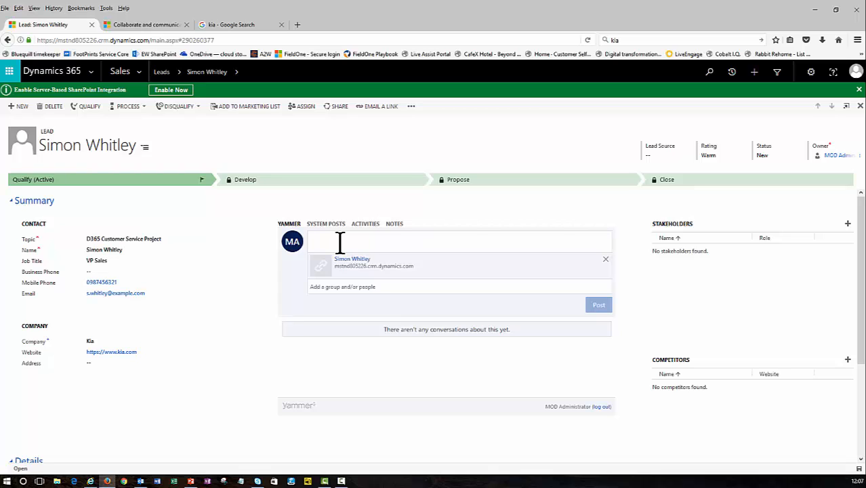
{"action": "left_click", "coordinate": [339, 241]}
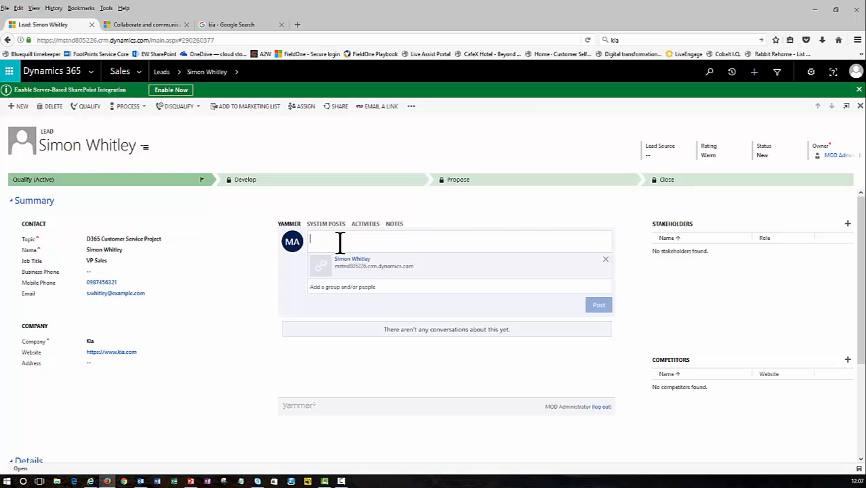
{"action": "type", "text": "Got a great lead in for Kia!"}
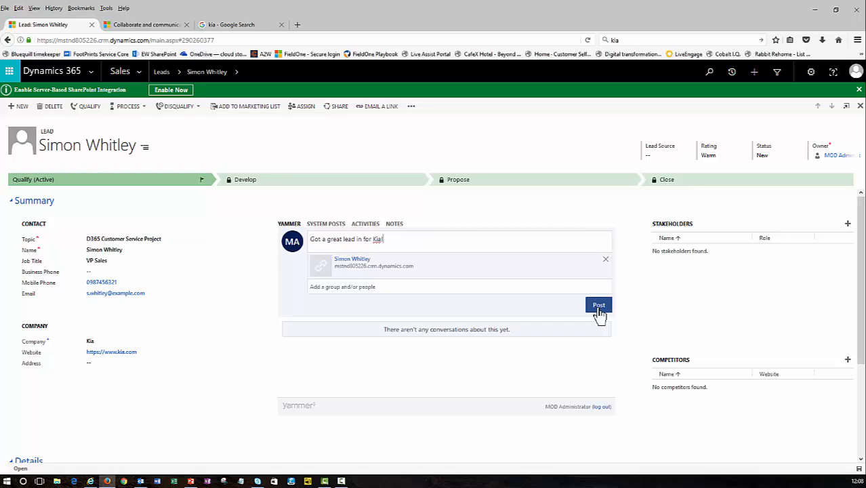
{"action": "left_click", "coordinate": [366, 287]}
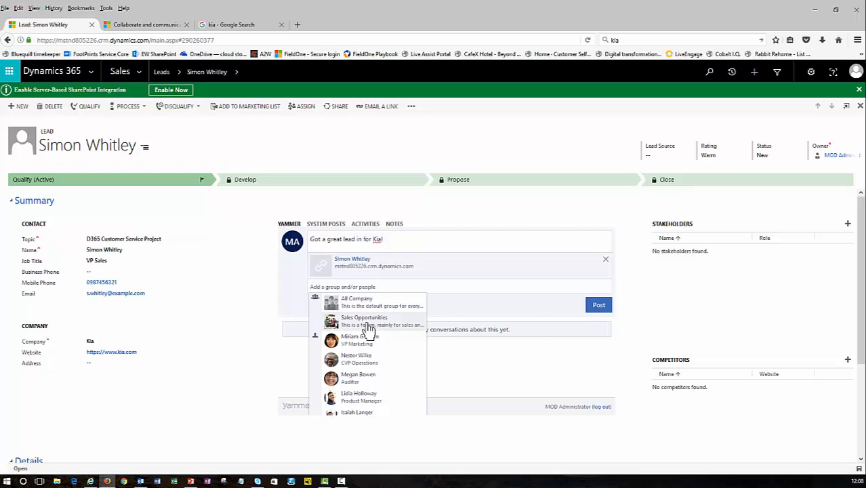
{"action": "mouse_move", "coordinate": [358, 326]}
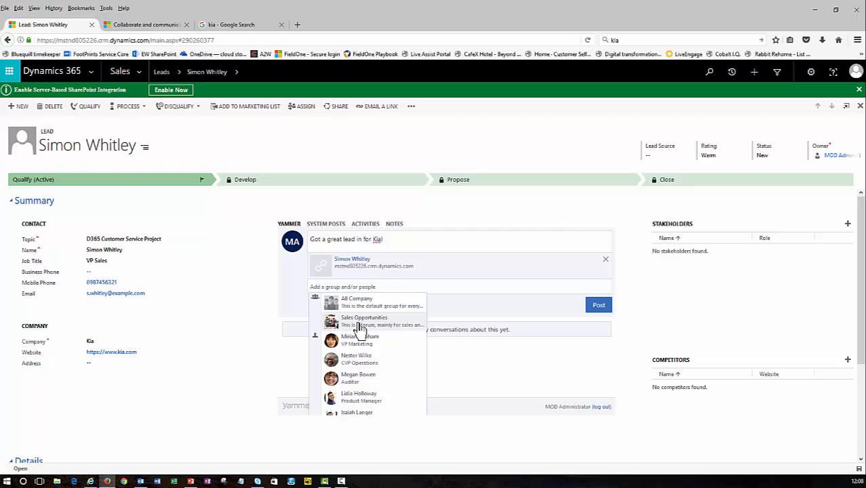
{"action": "left_click", "coordinate": [363, 317]}
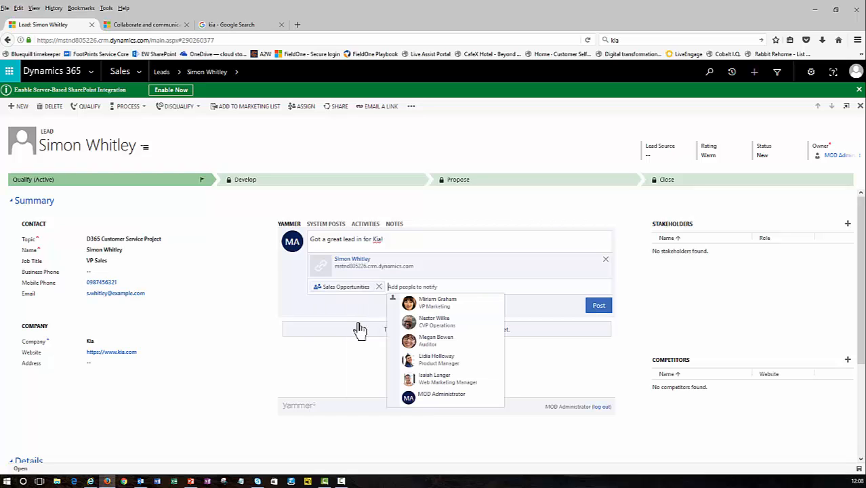
{"action": "mouse_move", "coordinate": [599, 305]}
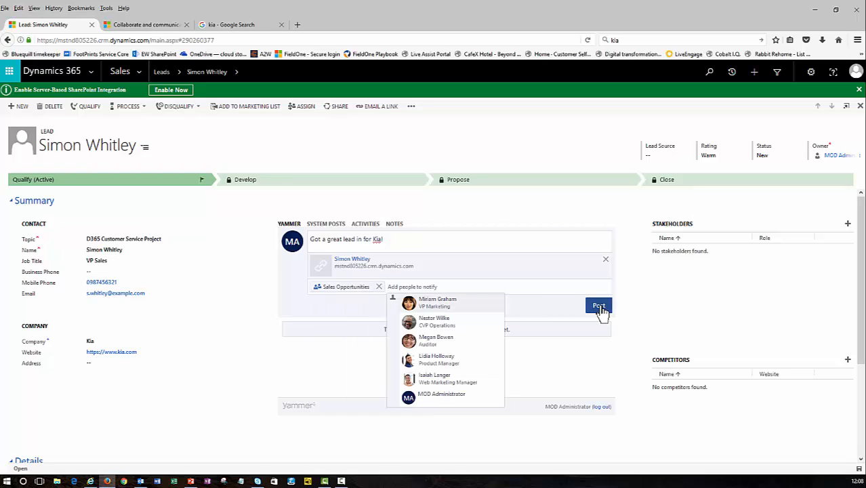
{"action": "left_click", "coordinate": [599, 305]}
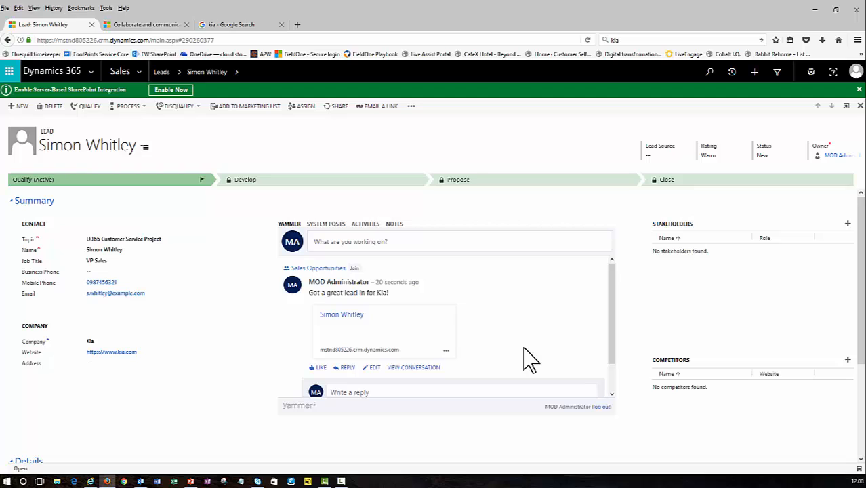
{"action": "mouse_move", "coordinate": [423, 314]}
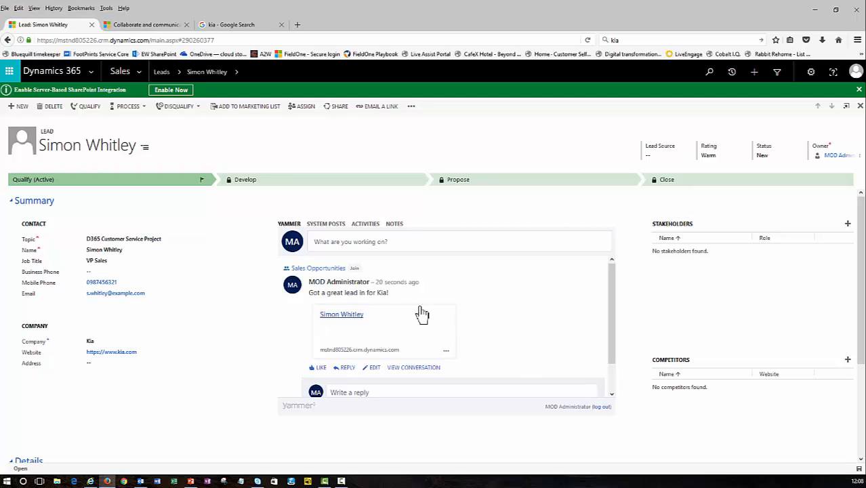
{"action": "mouse_move", "coordinate": [561, 338]}
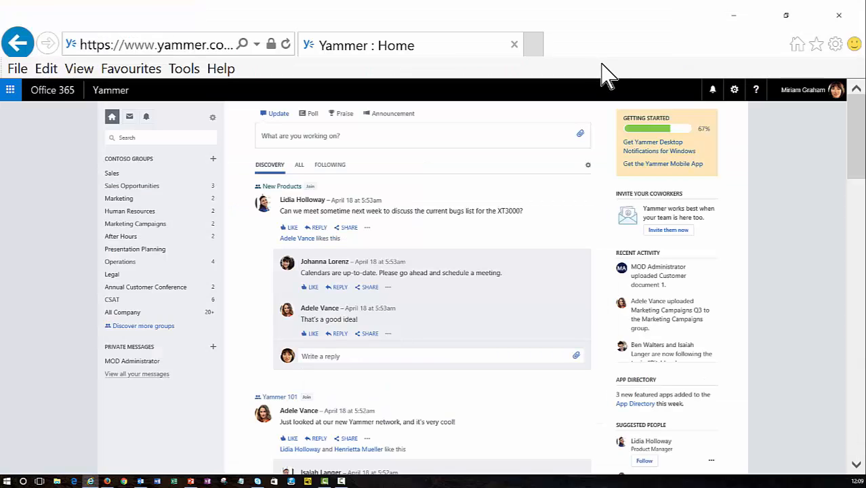
{"action": "mouse_move", "coordinate": [404, 208]}
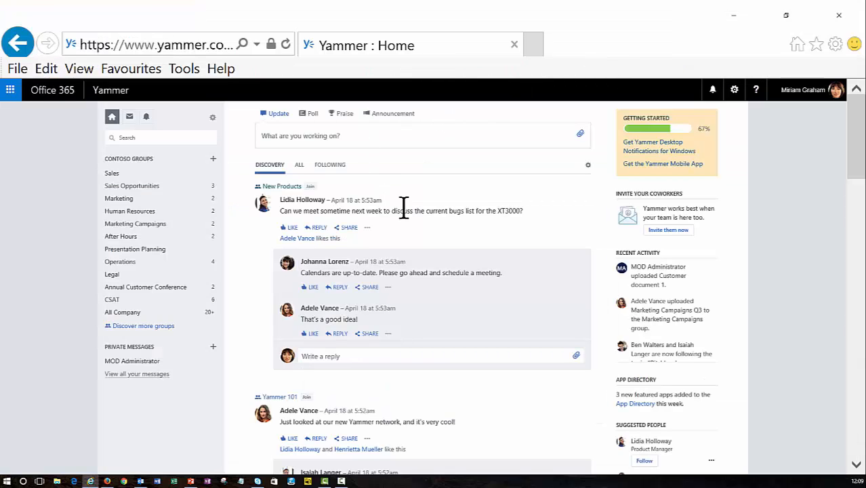
{"action": "mouse_move", "coordinate": [553, 271]}
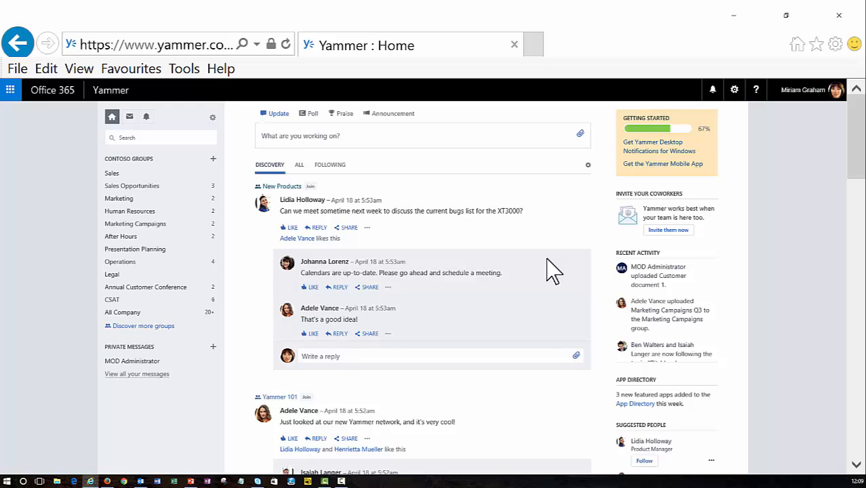
{"action": "mouse_move", "coordinate": [825, 98]}
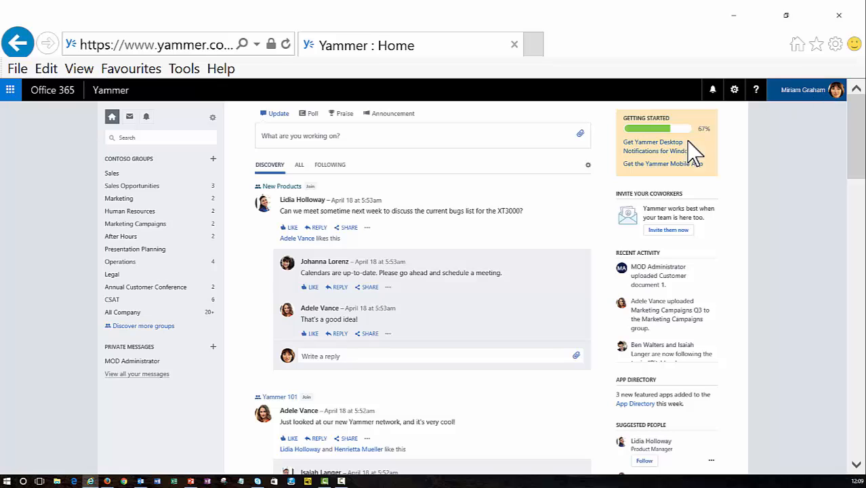
{"action": "mouse_move", "coordinate": [361, 182]}
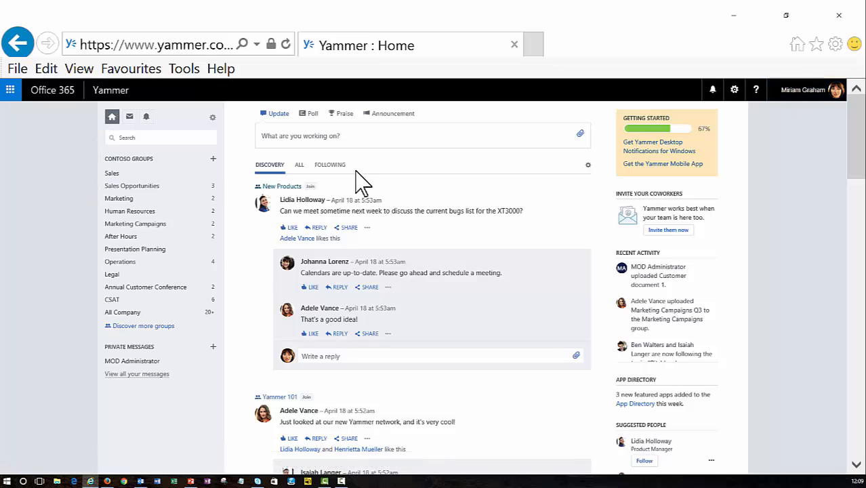
{"action": "mouse_move", "coordinate": [120, 190]}
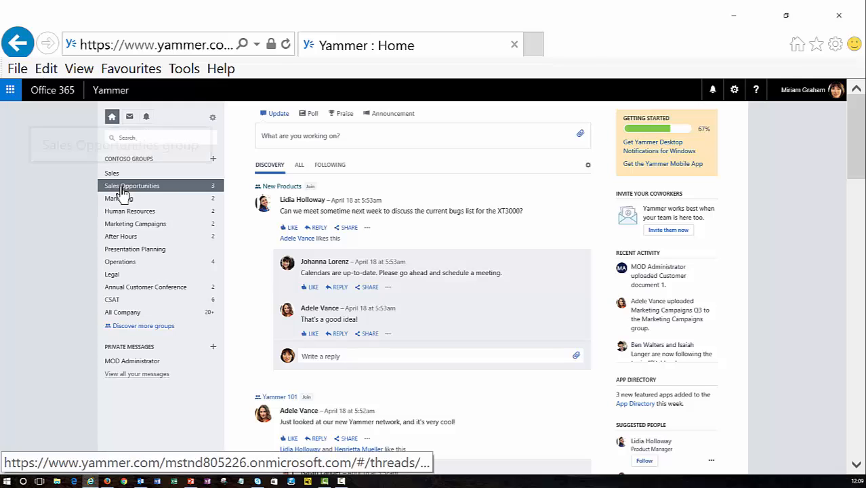
- In the Sales Opportunities group, reply 'Great news! This will be a great fit for us.' to the Kia post
{"action": "left_click", "coordinate": [133, 184]}
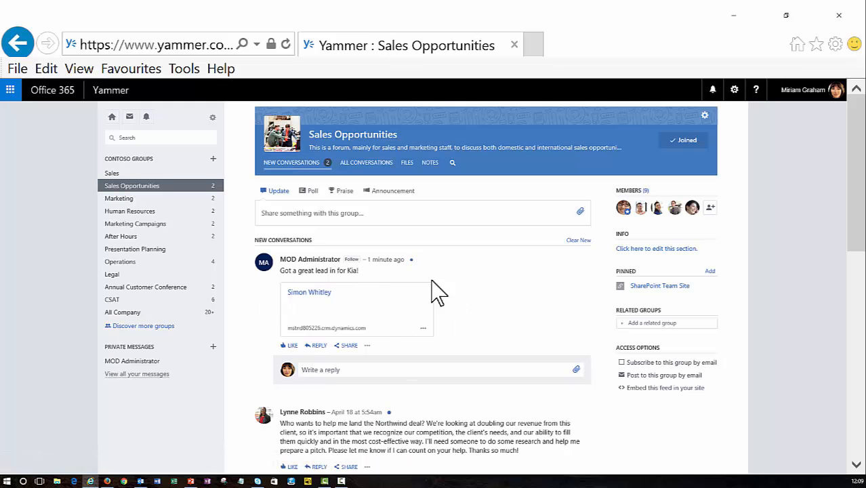
{"action": "mouse_move", "coordinate": [520, 320]}
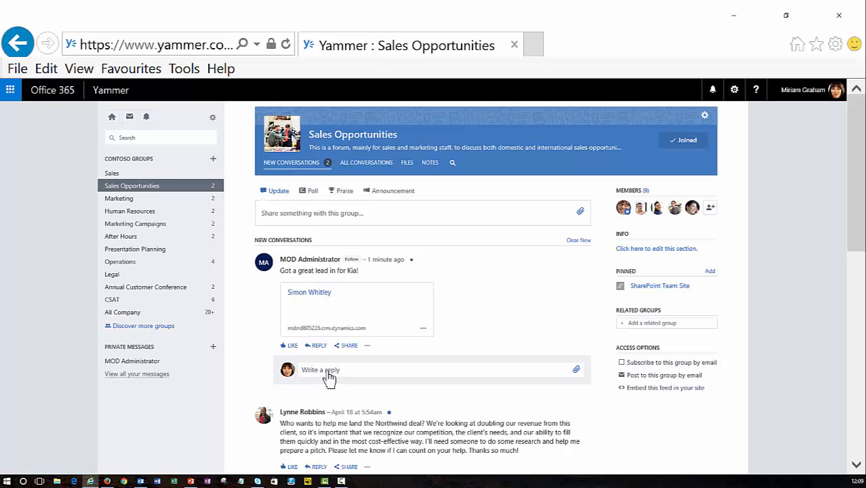
{"action": "type", "text": "Great news!  This will be a great fit for us."}
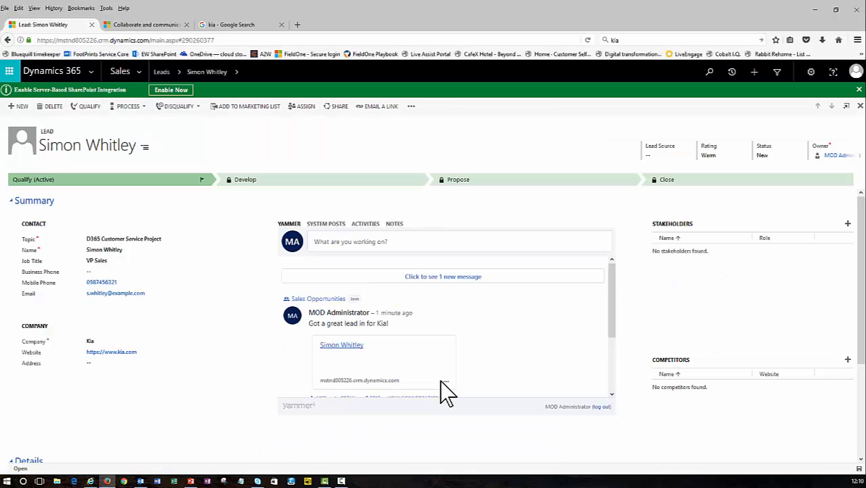
{"action": "mouse_move", "coordinate": [528, 336]}
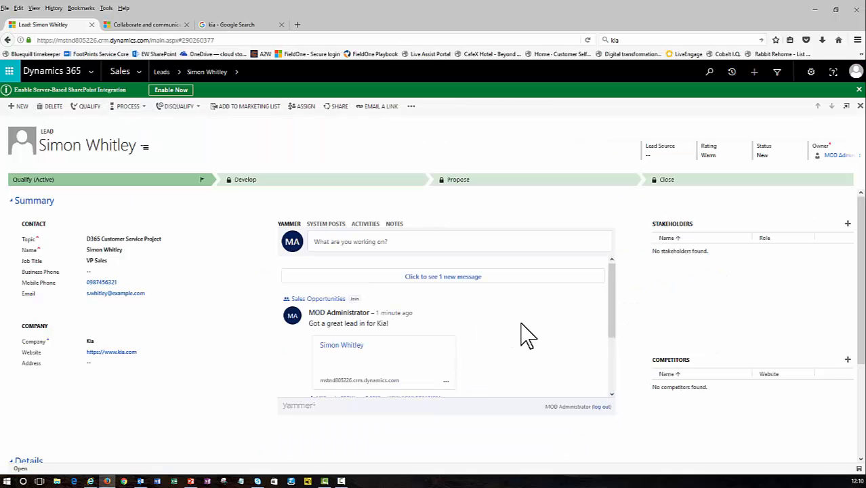
{"action": "mouse_move", "coordinate": [407, 282]}
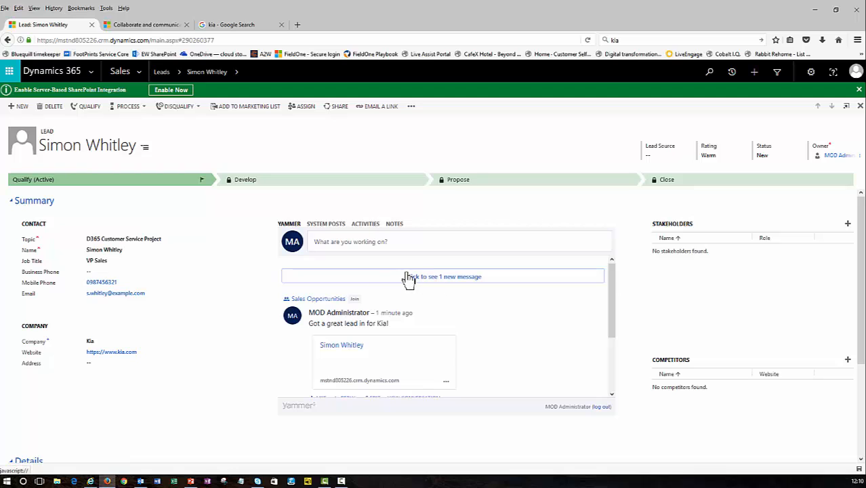
{"action": "mouse_move", "coordinate": [442, 284]}
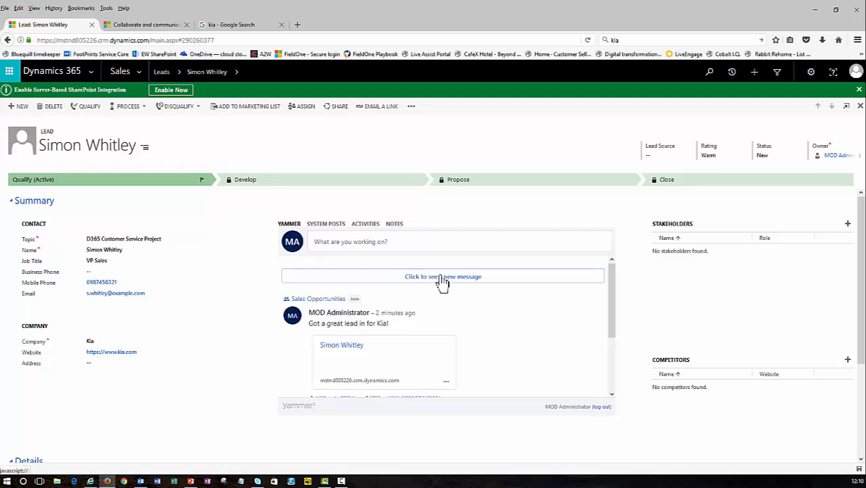
- Load the newly arrived reply into the lead's Yammer feed under the Kia post
{"action": "left_click", "coordinate": [443, 277]}
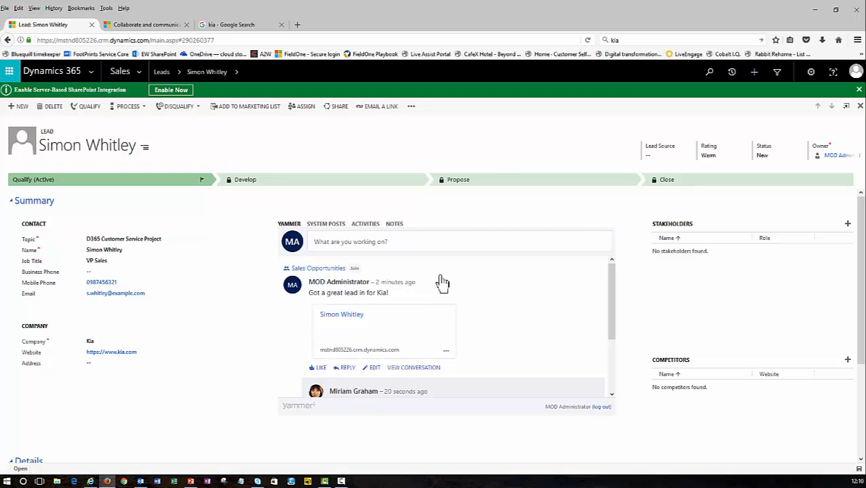
{"action": "mouse_move", "coordinate": [478, 311]}
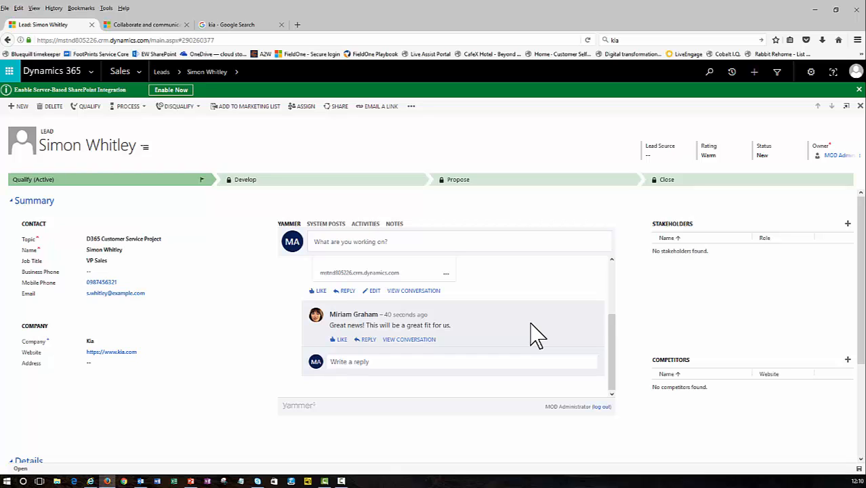
{"action": "mouse_move", "coordinate": [102, 217]}
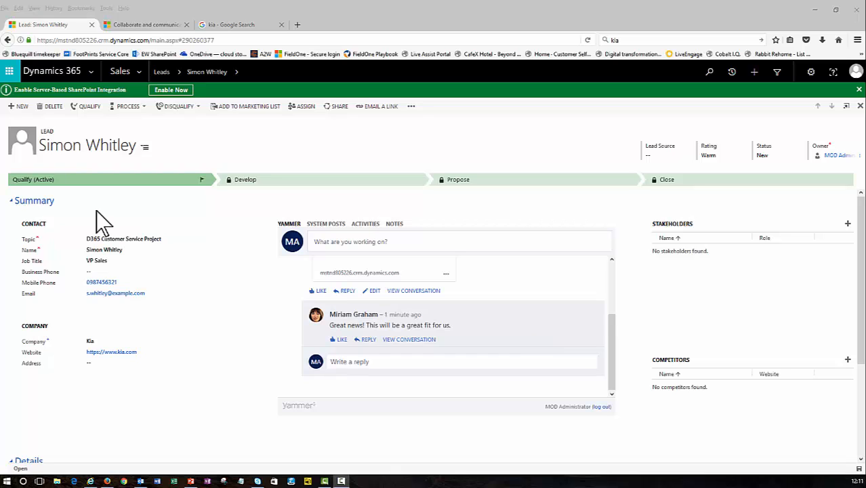
{"action": "mouse_move", "coordinate": [89, 120]}
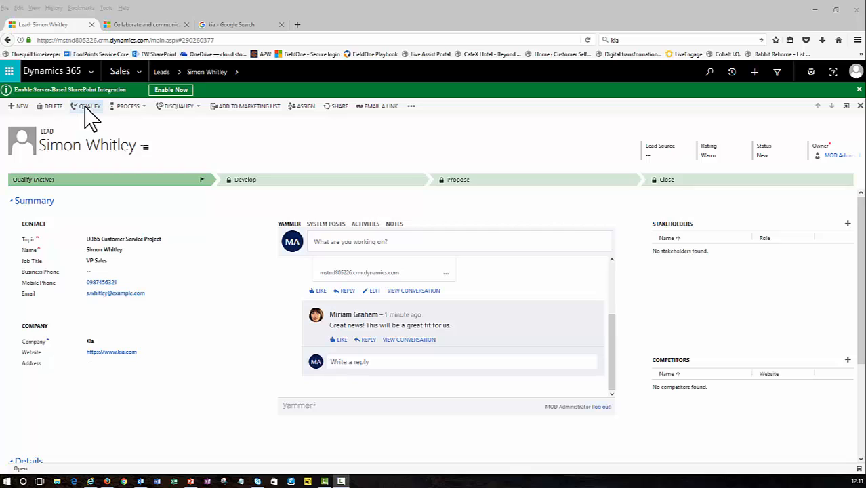
{"action": "mouse_move", "coordinate": [89, 106]}
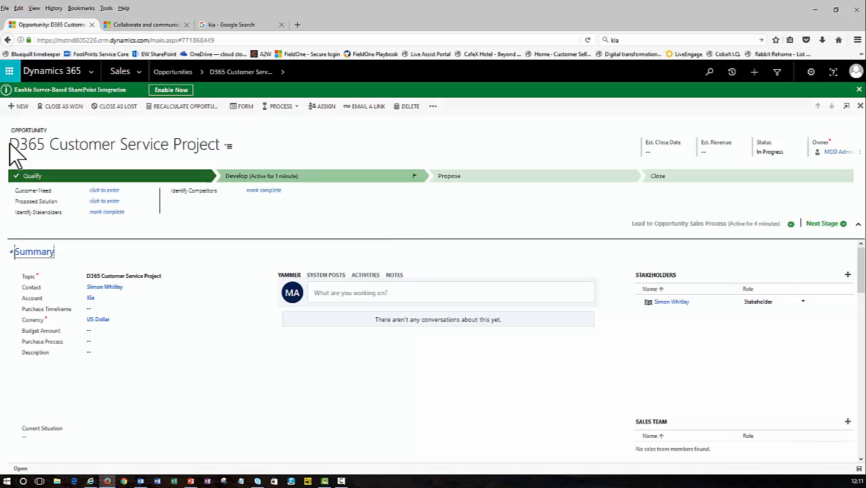
{"action": "mouse_move", "coordinate": [298, 280]}
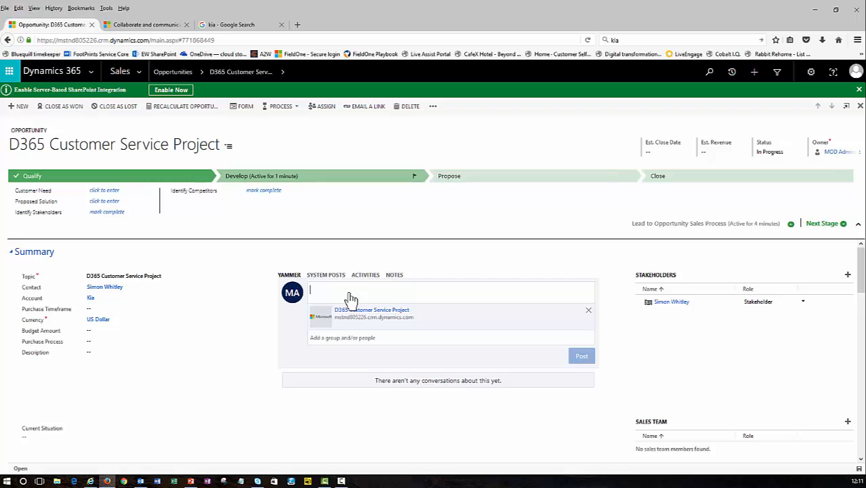
- Post 'Anyone got any similar reference sites in the automotive industry?' to All Company
{"action": "type", "text": "Anyone got any similar reference sites in the automotive industry?"}
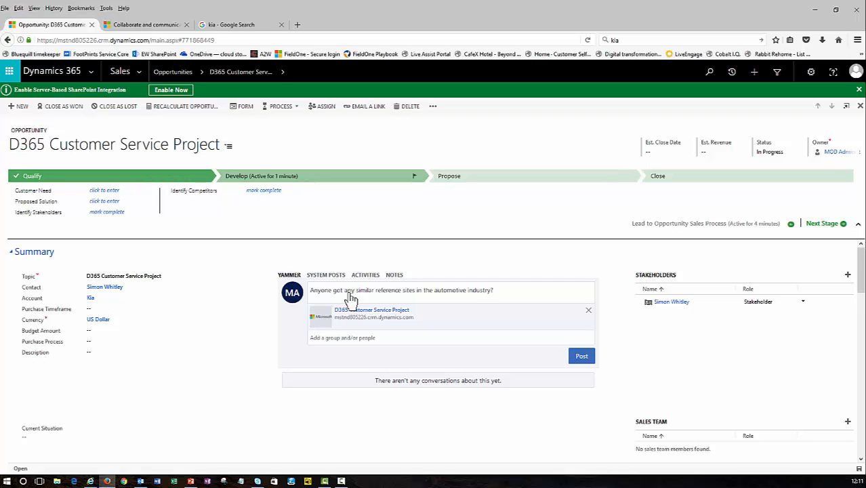
{"action": "left_click", "coordinate": [366, 337]}
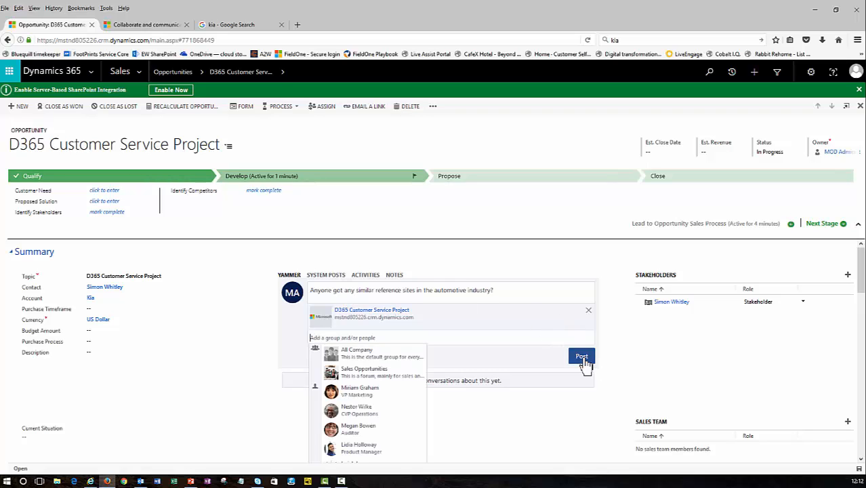
{"action": "mouse_move", "coordinate": [371, 370]}
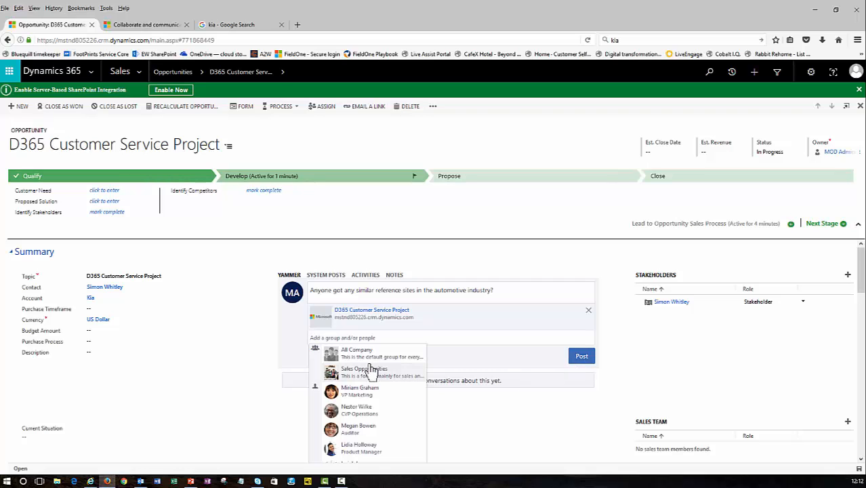
{"action": "left_click", "coordinate": [357, 350]}
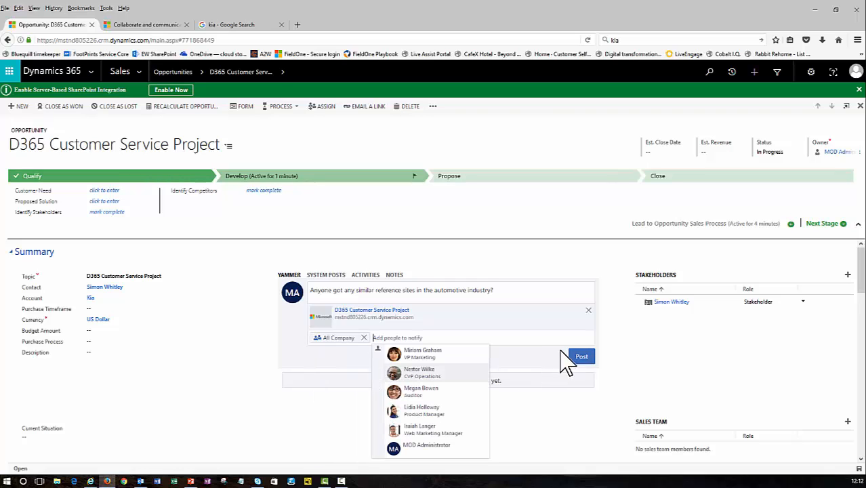
{"action": "left_click", "coordinate": [582, 355]}
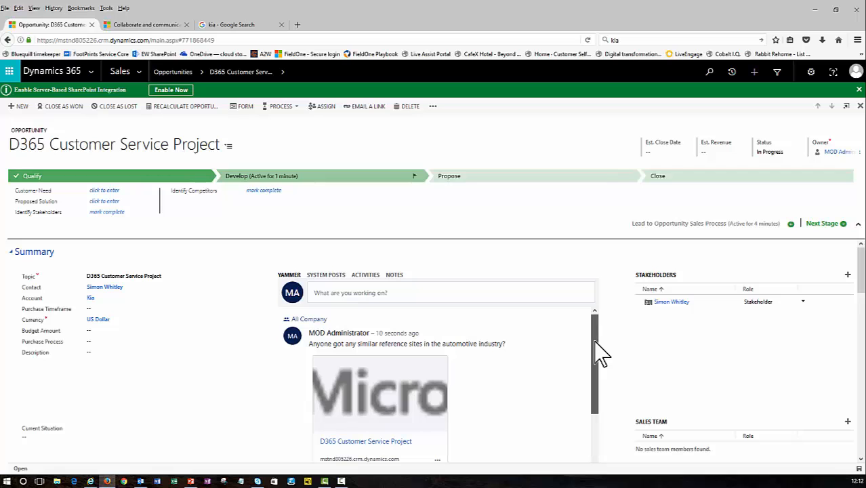
{"action": "scroll", "scroll_direction": "down", "scroll_amount": 3}
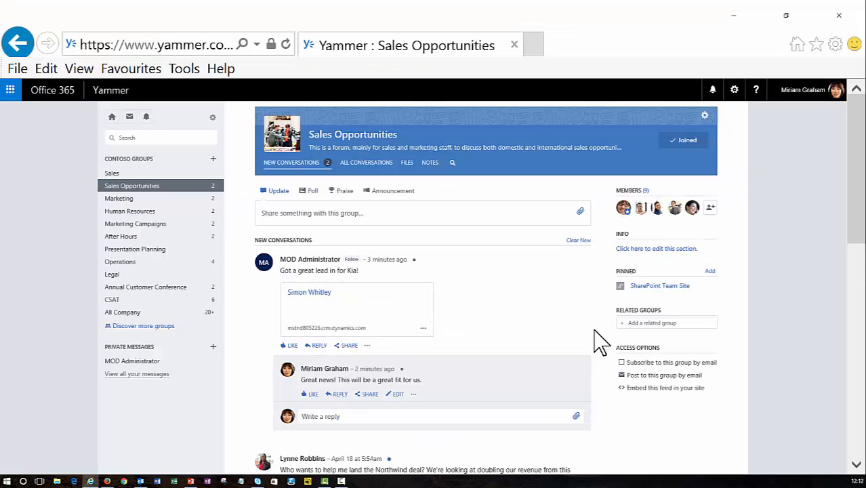
{"action": "mouse_move", "coordinate": [122, 311]}
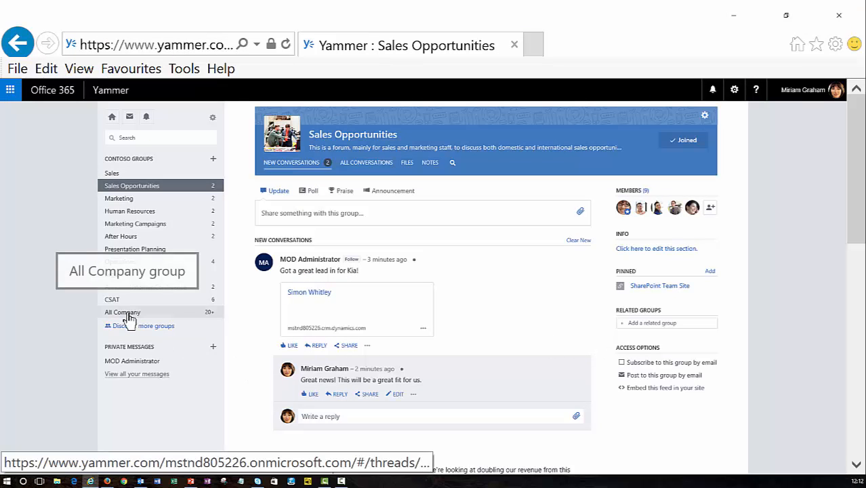
- In All Company, like the automotive question and reply that several automotive customers will be emailed directly
{"action": "left_click", "coordinate": [122, 311]}
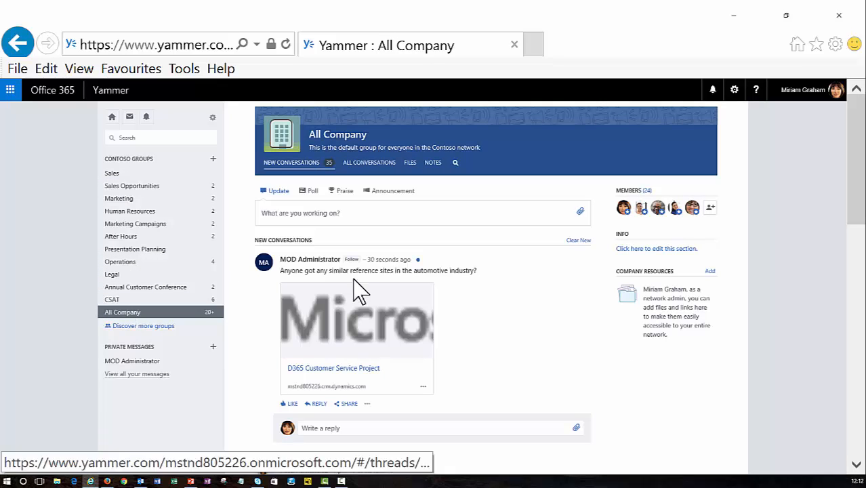
{"action": "mouse_move", "coordinate": [409, 336]}
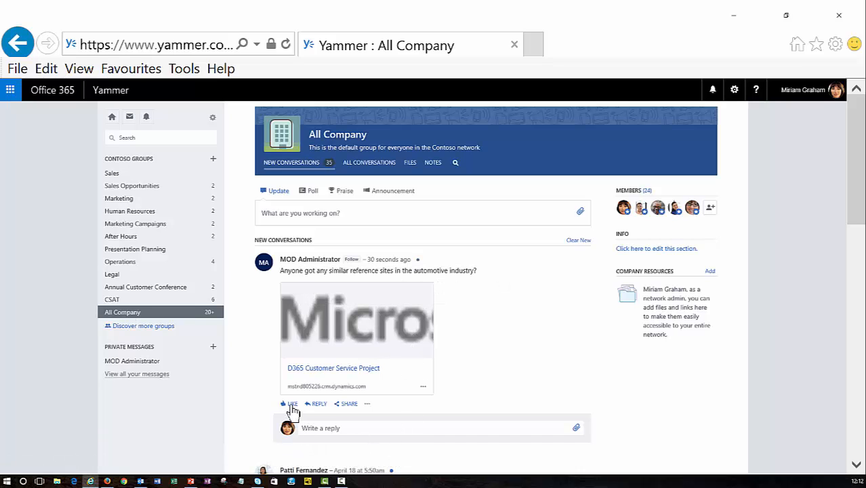
{"action": "left_click", "coordinate": [291, 404]}
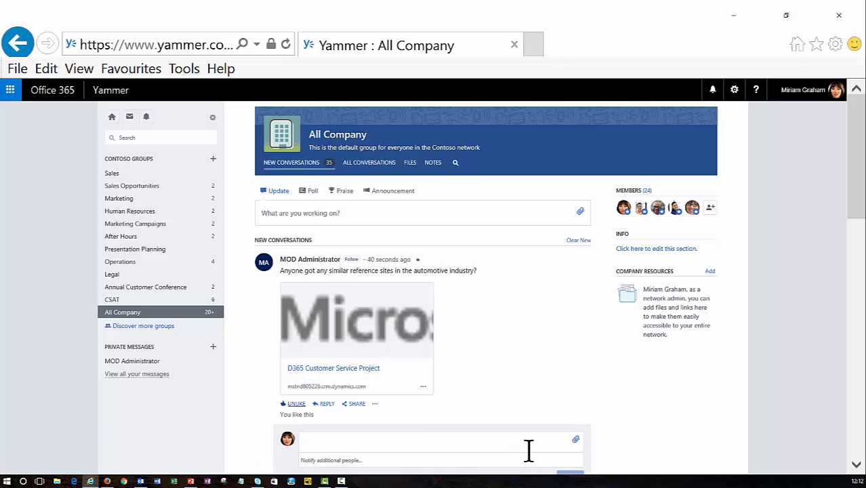
{"action": "type", "text": "We have several automotive customers - will email them to you directly."}
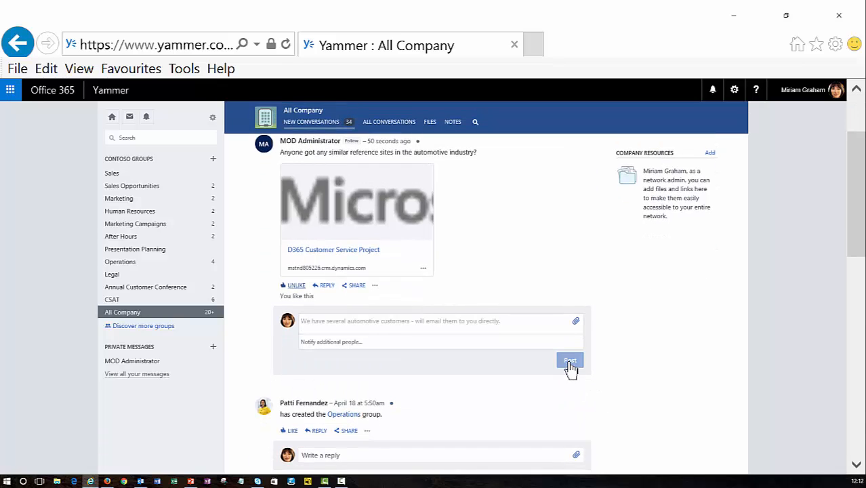
{"action": "left_click", "coordinate": [570, 361]}
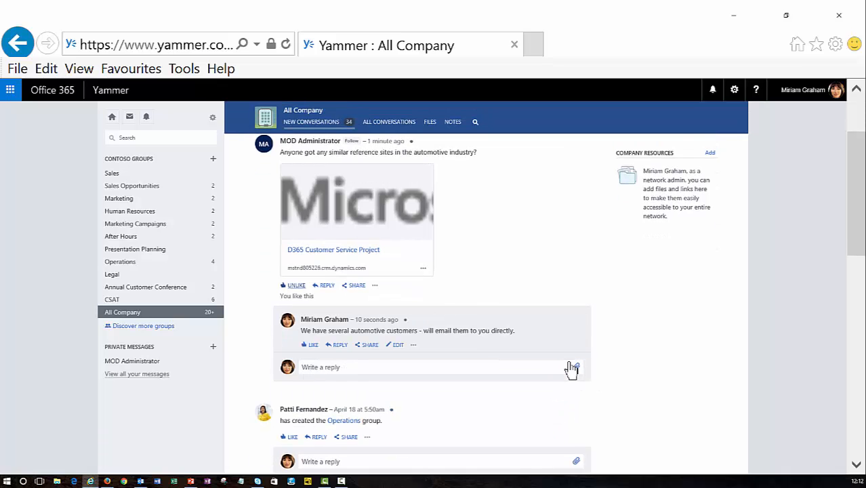
{"action": "mouse_move", "coordinate": [409, 318]}
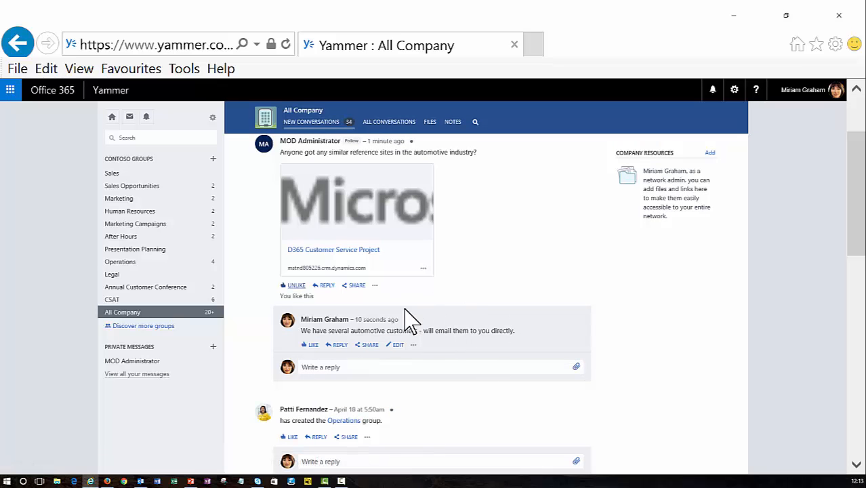
{"action": "mouse_move", "coordinate": [319, 206]}
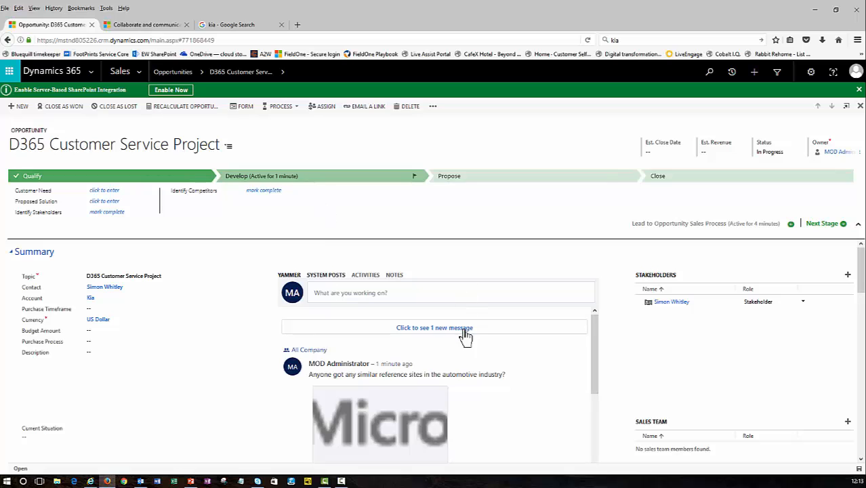
- Load the new reply into the opportunity's Yammer conversation feed
{"action": "left_click", "coordinate": [434, 326]}
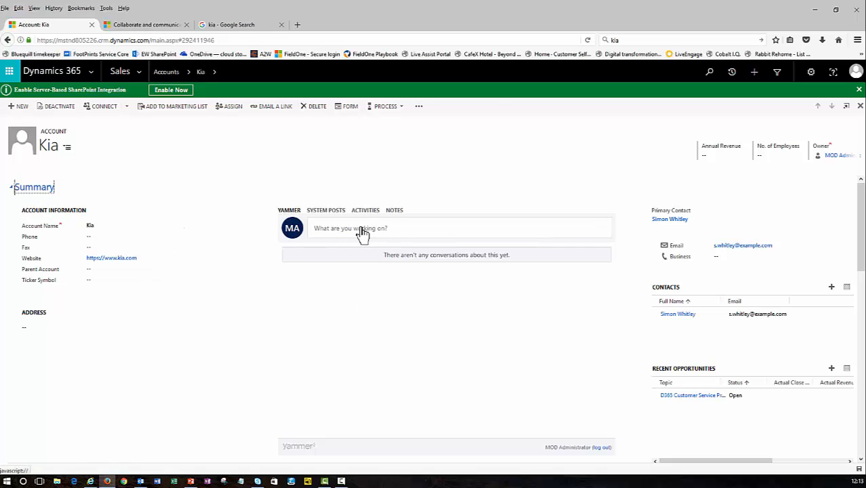
- Navigate through Accounts to the Kia account record and its empty Yammer feed
{"action": "left_click", "coordinate": [162, 225]}
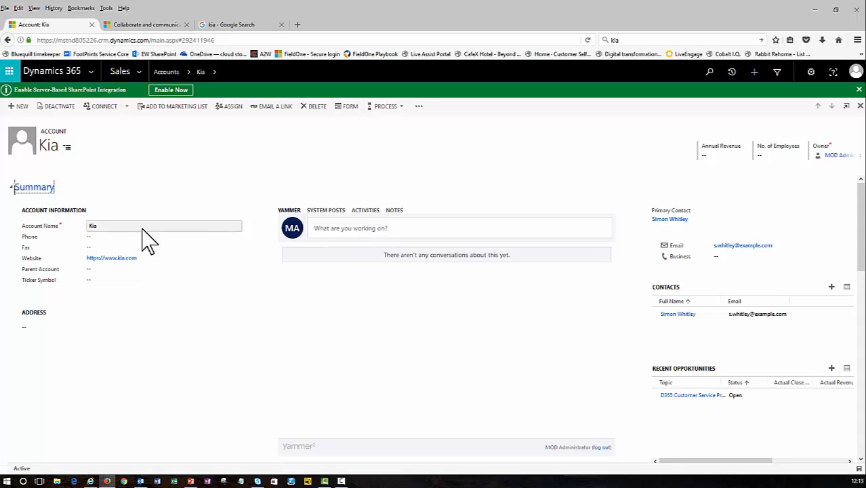
{"action": "left_click", "coordinate": [678, 314]}
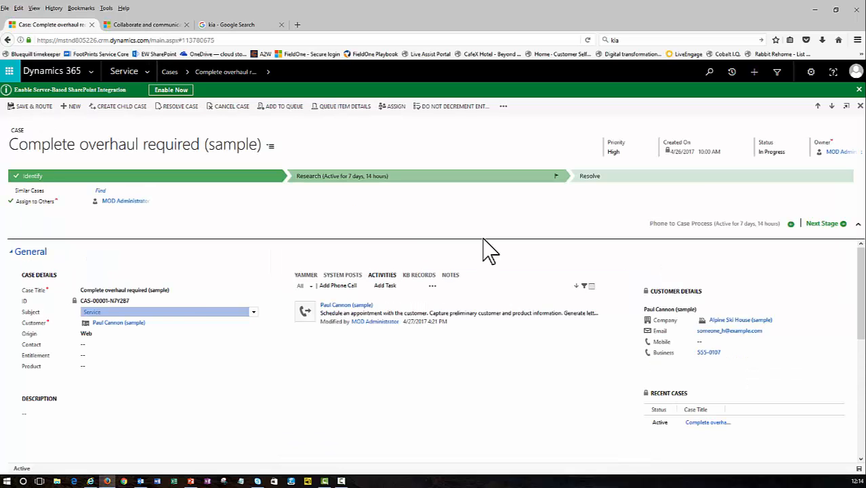
{"action": "mouse_move", "coordinate": [391, 264]}
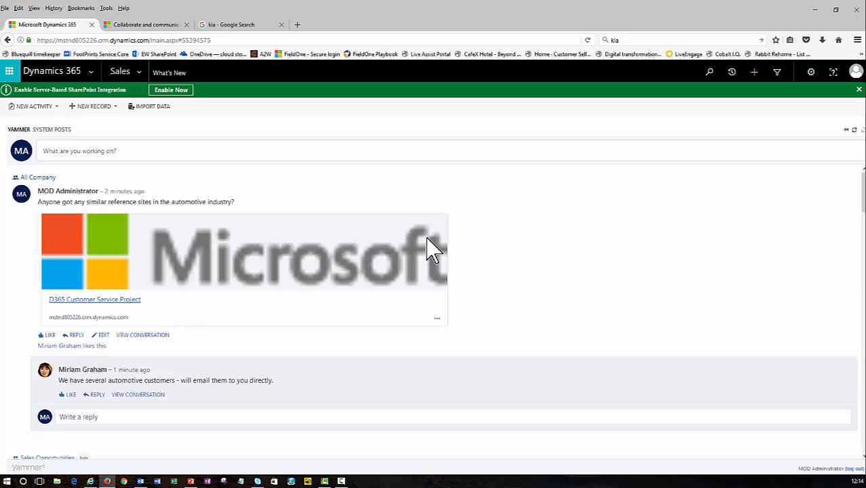
{"action": "mouse_move", "coordinate": [534, 253]}
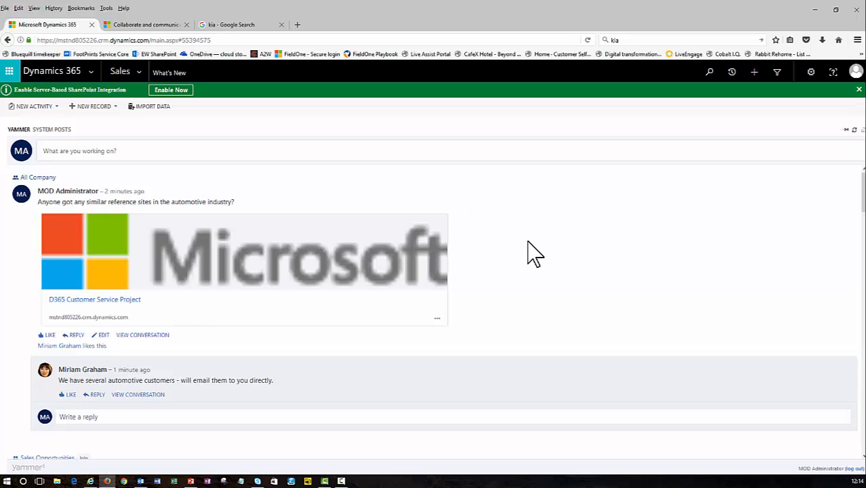
{"action": "mouse_move", "coordinate": [53, 134]}
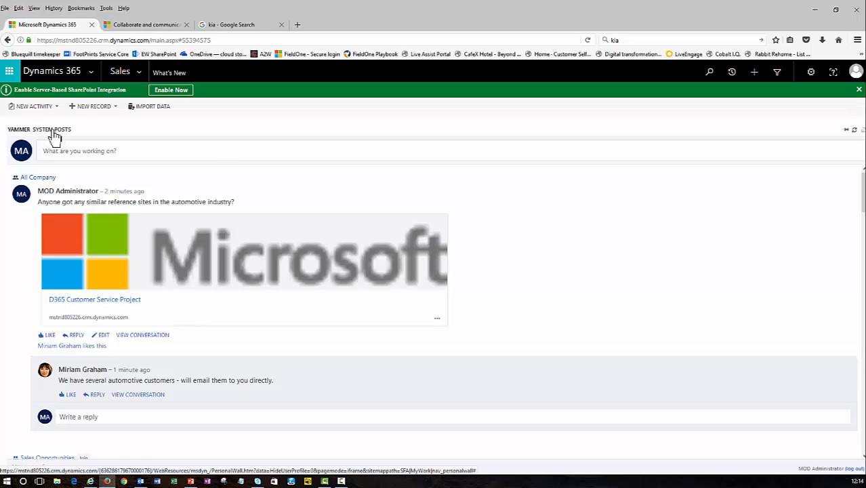
- On What's New, view System Posts, then return to the Yammer feed showing the automotive question and reply
{"action": "left_click", "coordinate": [52, 129]}
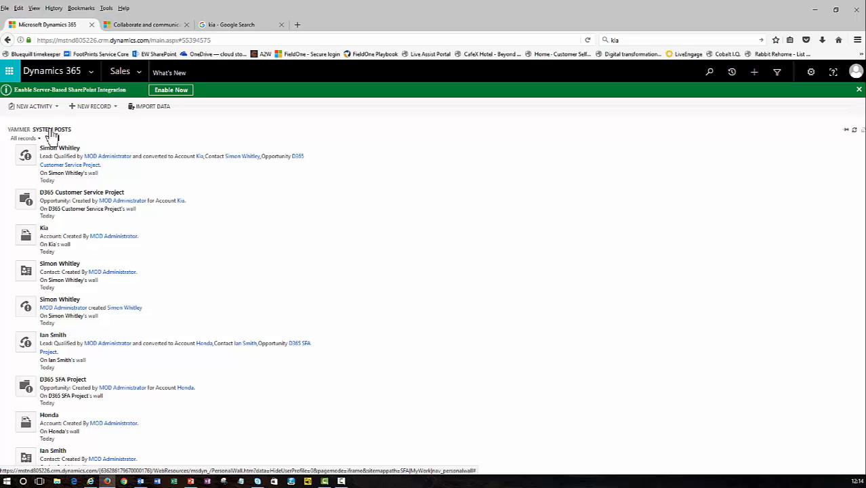
{"action": "left_click", "coordinate": [19, 129]}
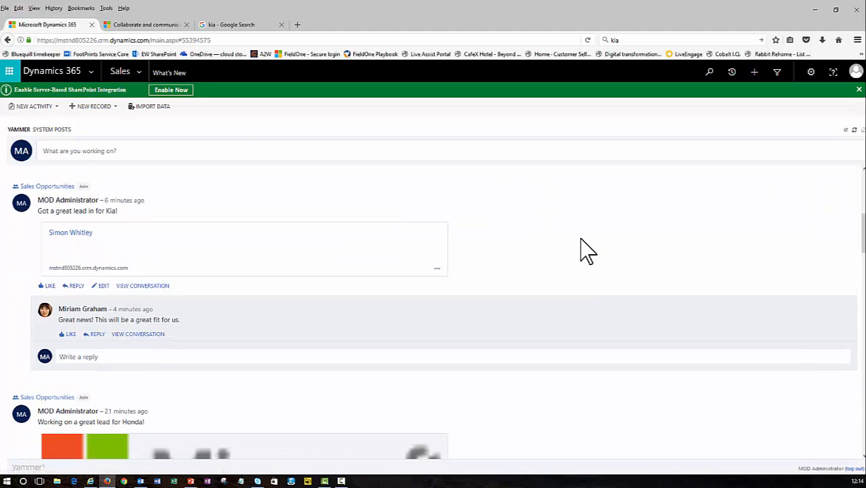
{"action": "scroll", "scroll_direction": "down", "scroll_amount": 3}
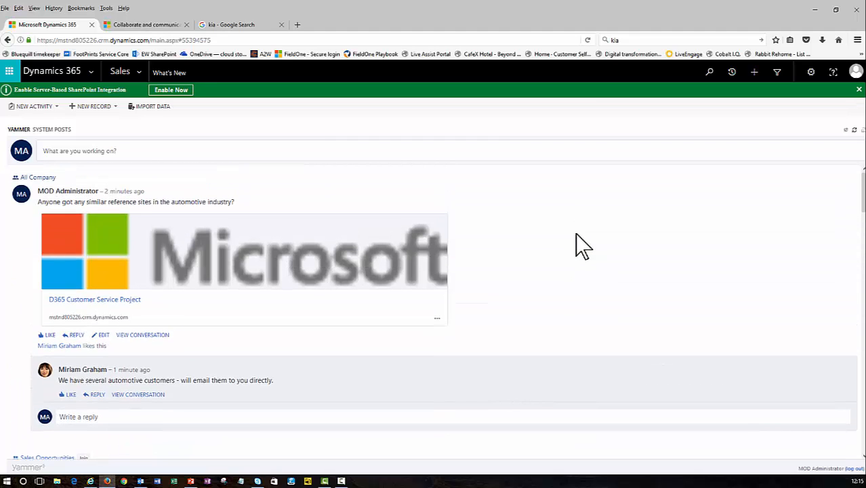
{"action": "mouse_move", "coordinate": [469, 193]}
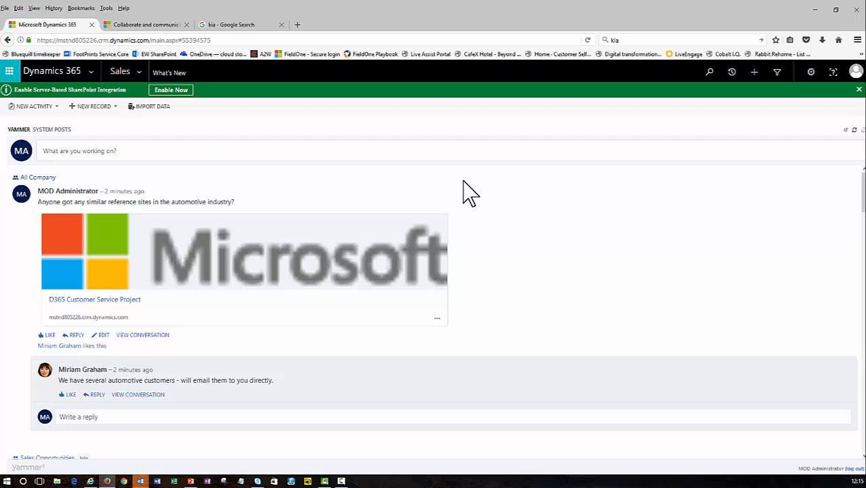
- From Sales > Dashboards, view the Sales Activity Social Dashboard's Yammer feed beside the pipeline funnel
{"action": "left_click", "coordinate": [135, 72]}
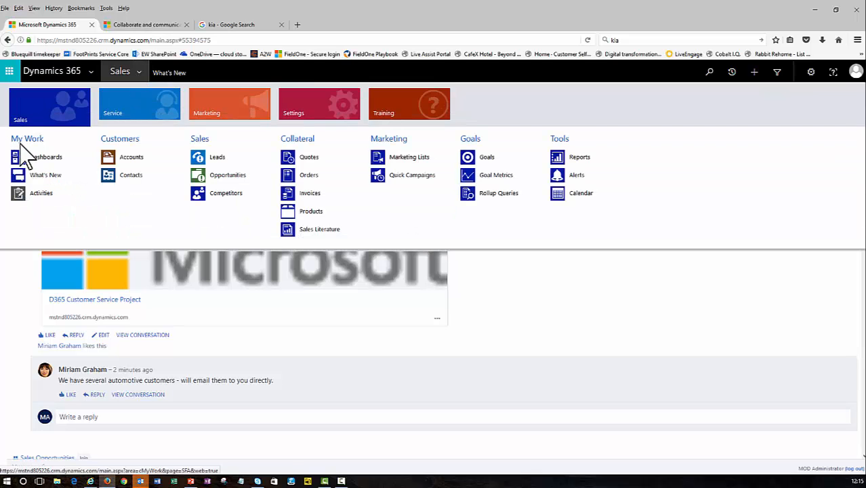
{"action": "left_click", "coordinate": [44, 157]}
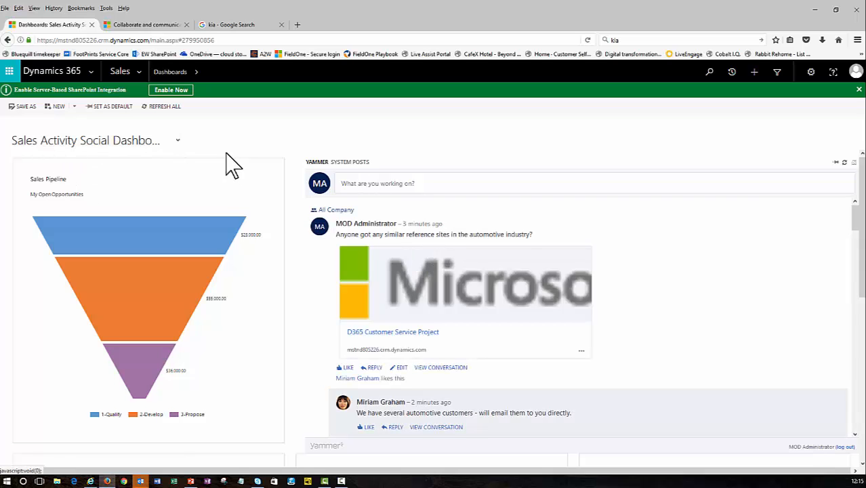
{"action": "mouse_move", "coordinate": [624, 301]}
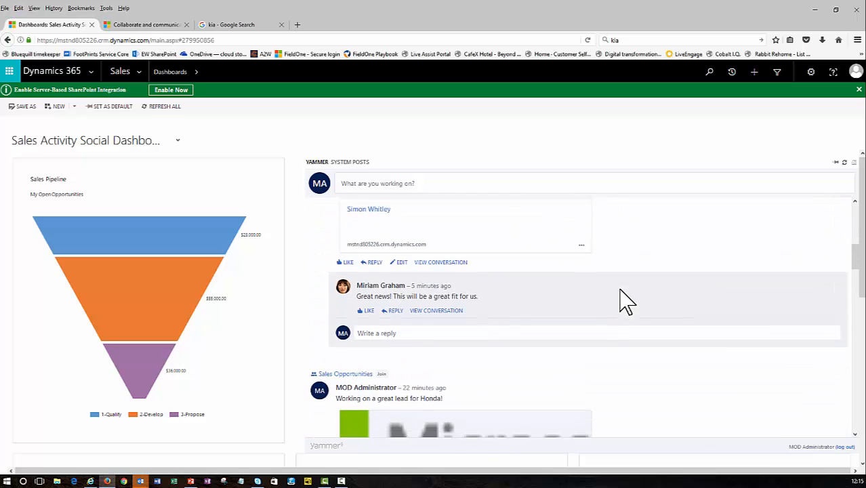
{"action": "scroll", "scroll_direction": "down", "scroll_amount": 3}
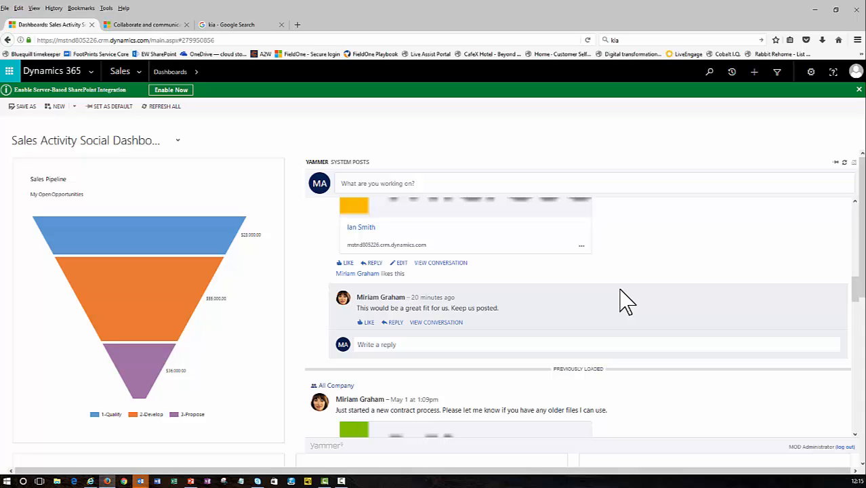
{"action": "scroll", "scroll_direction": "down", "scroll_amount": 3}
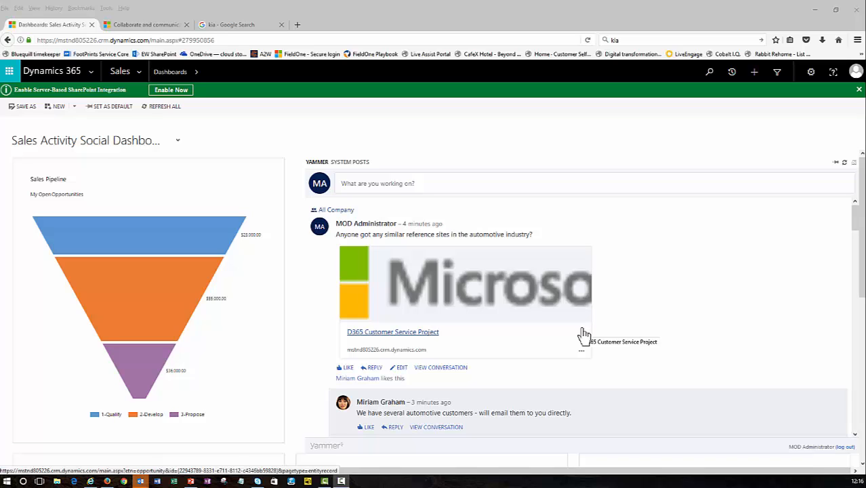
{"action": "mouse_move", "coordinate": [658, 344]}
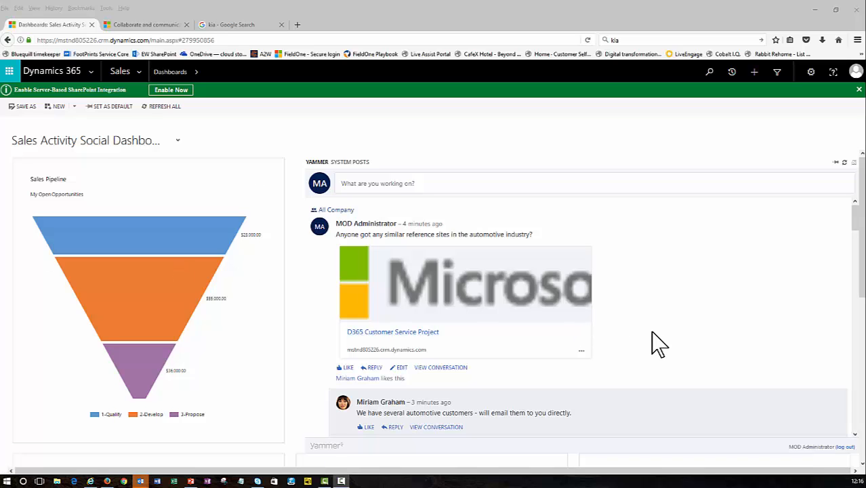